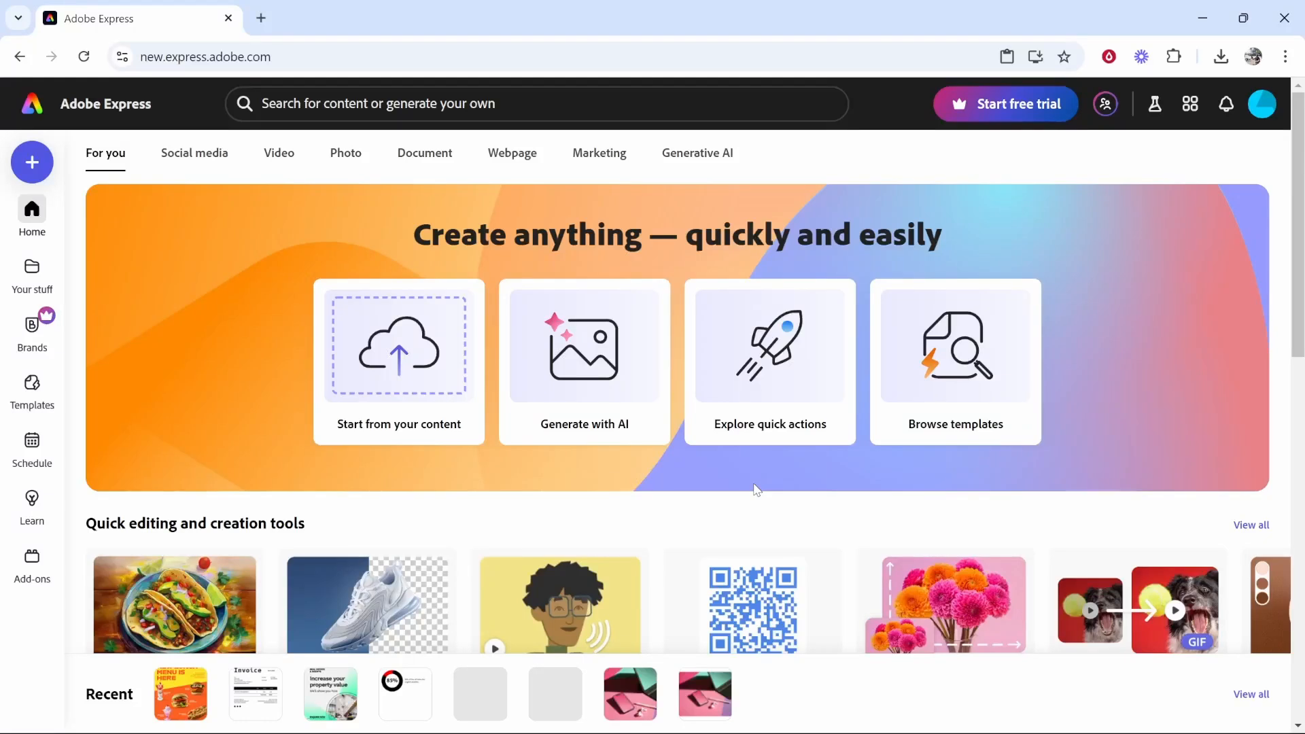
mouse_move(304, 234)
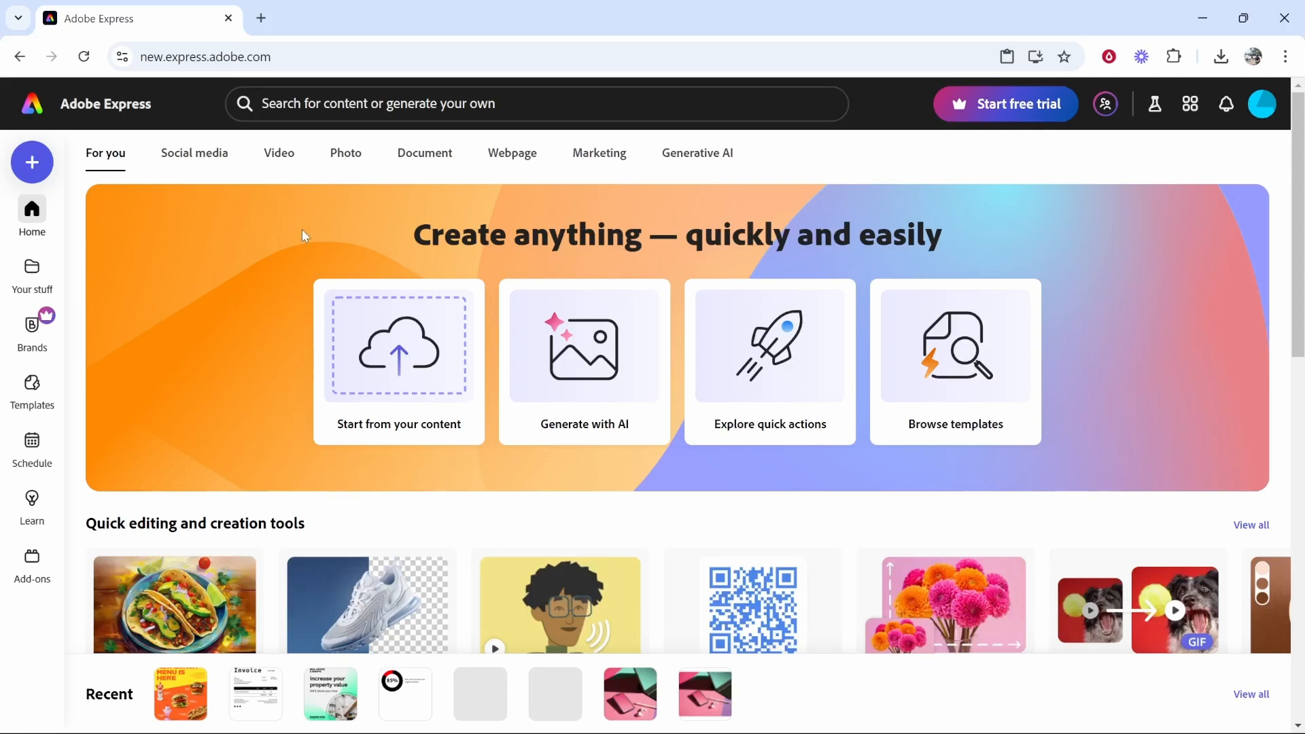
mouse_move(384, 375)
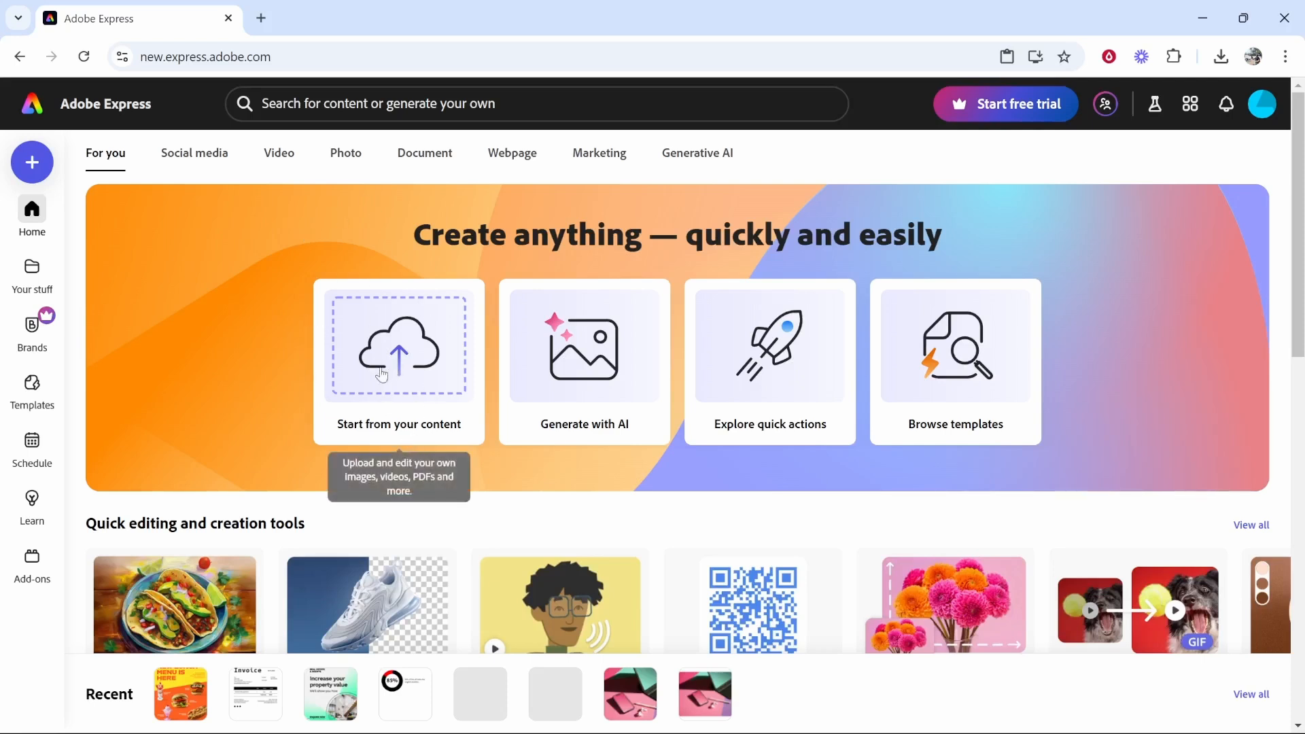
mouse_move(407, 352)
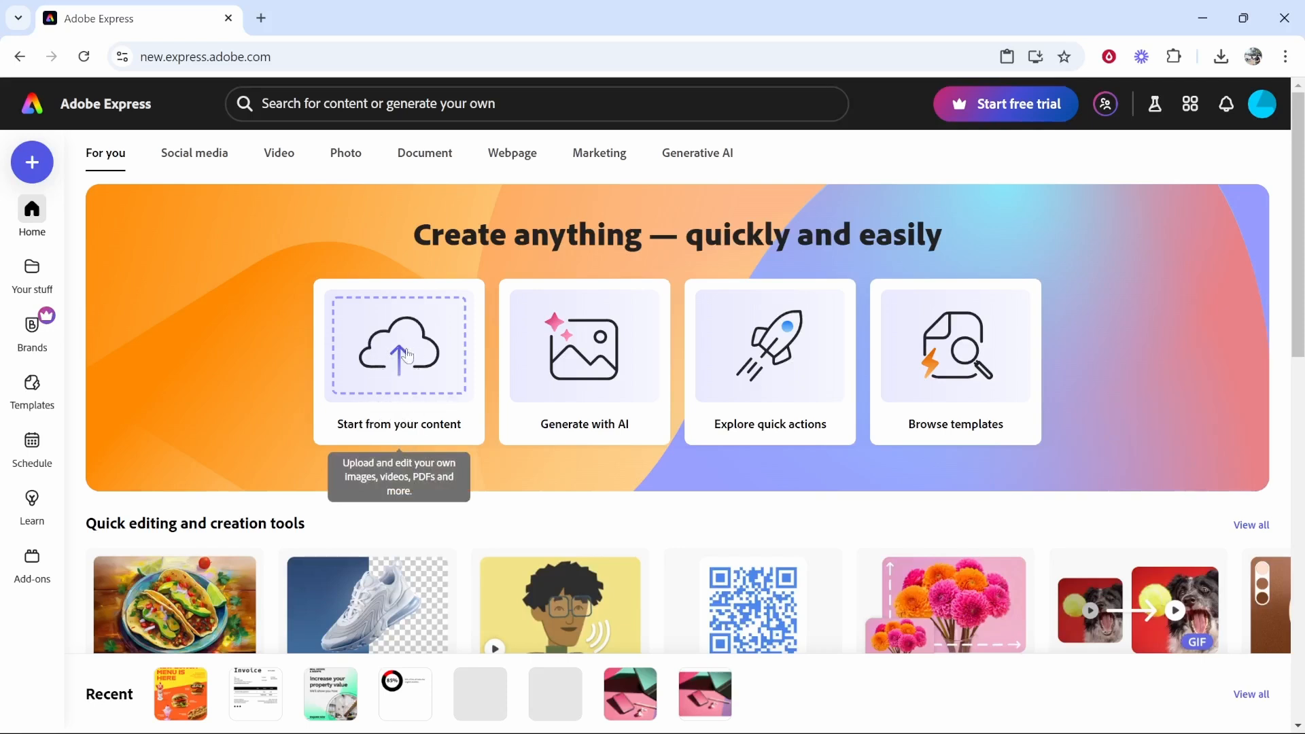
Step: Upload the latte-art MP4 from Downloads via 'Start from your content'
left_click(400, 353)
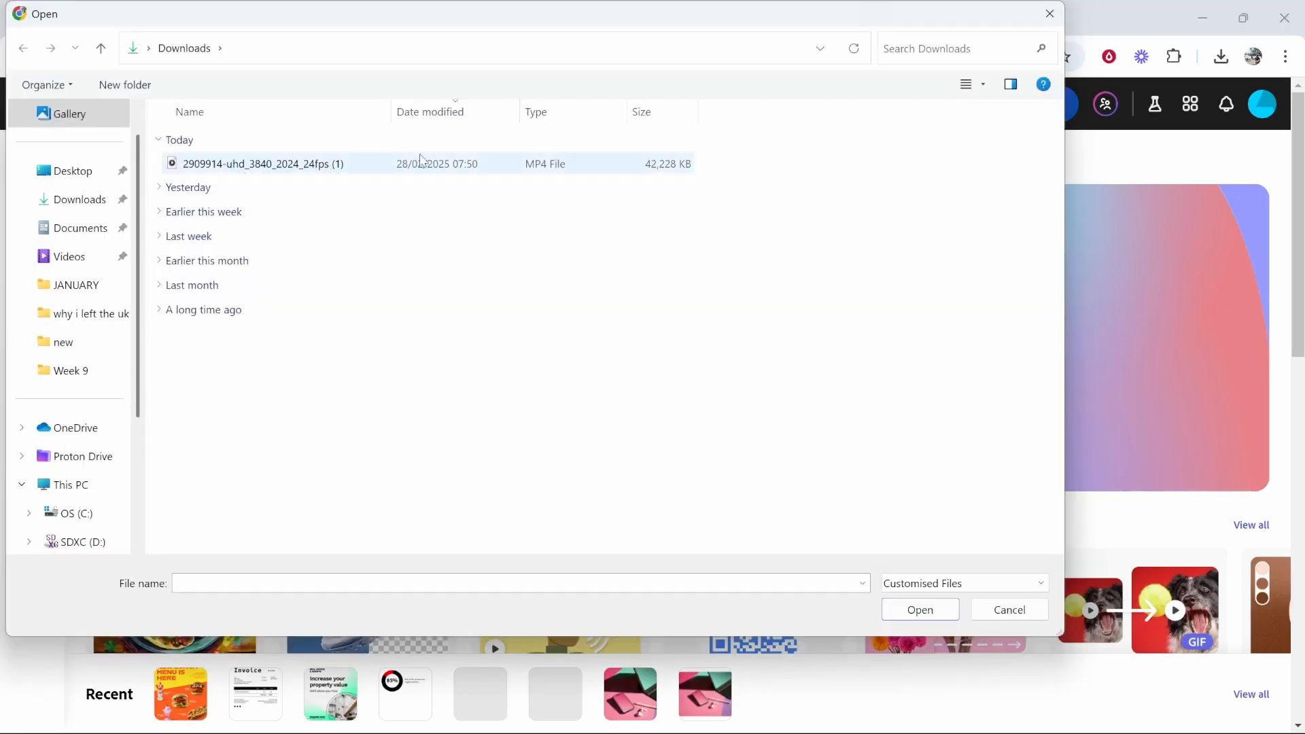
left_click(258, 163)
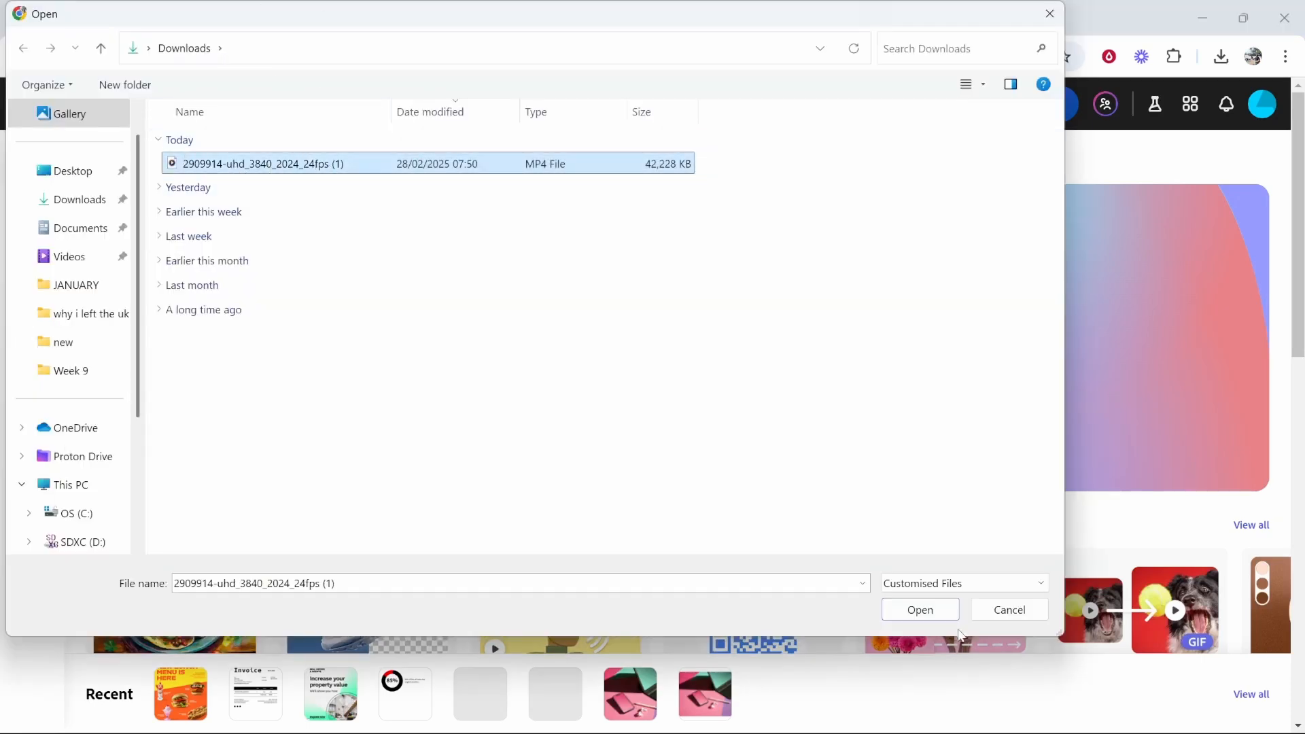
left_click(919, 609)
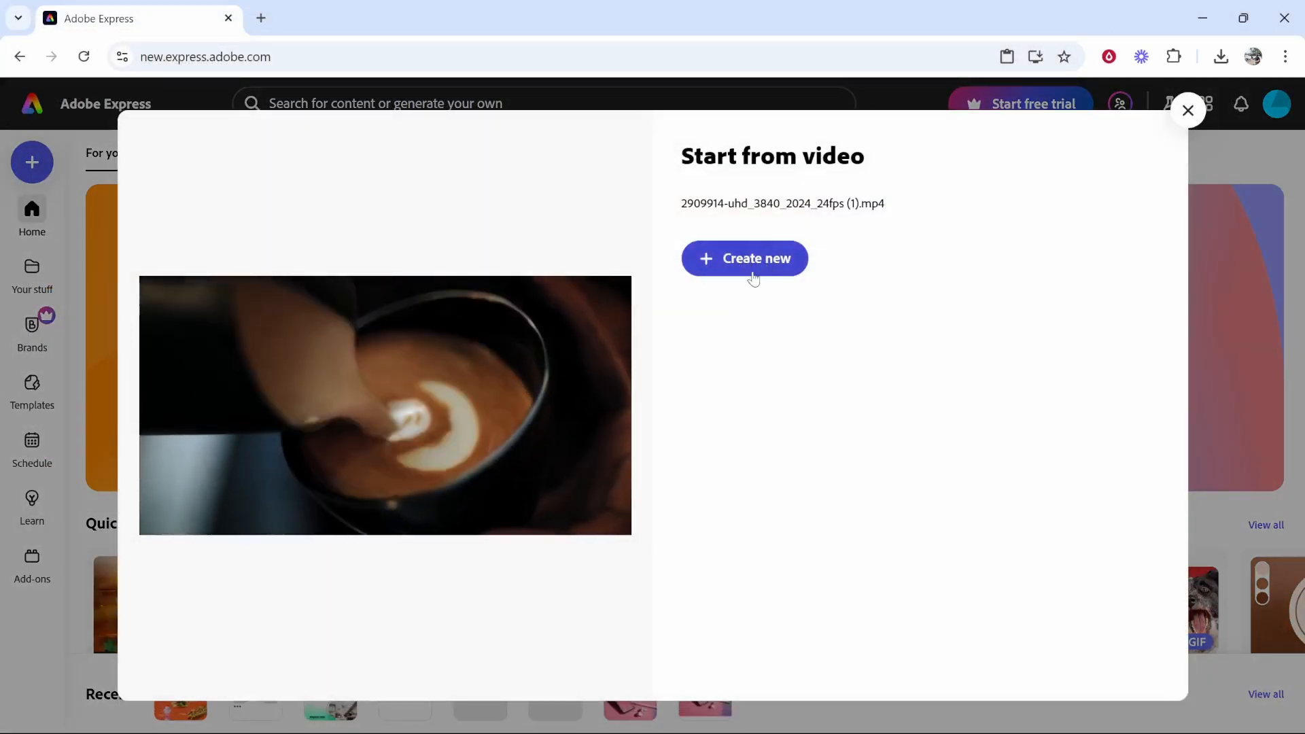
Step: Create a new video project from the uploaded latte-art clip
left_click(745, 258)
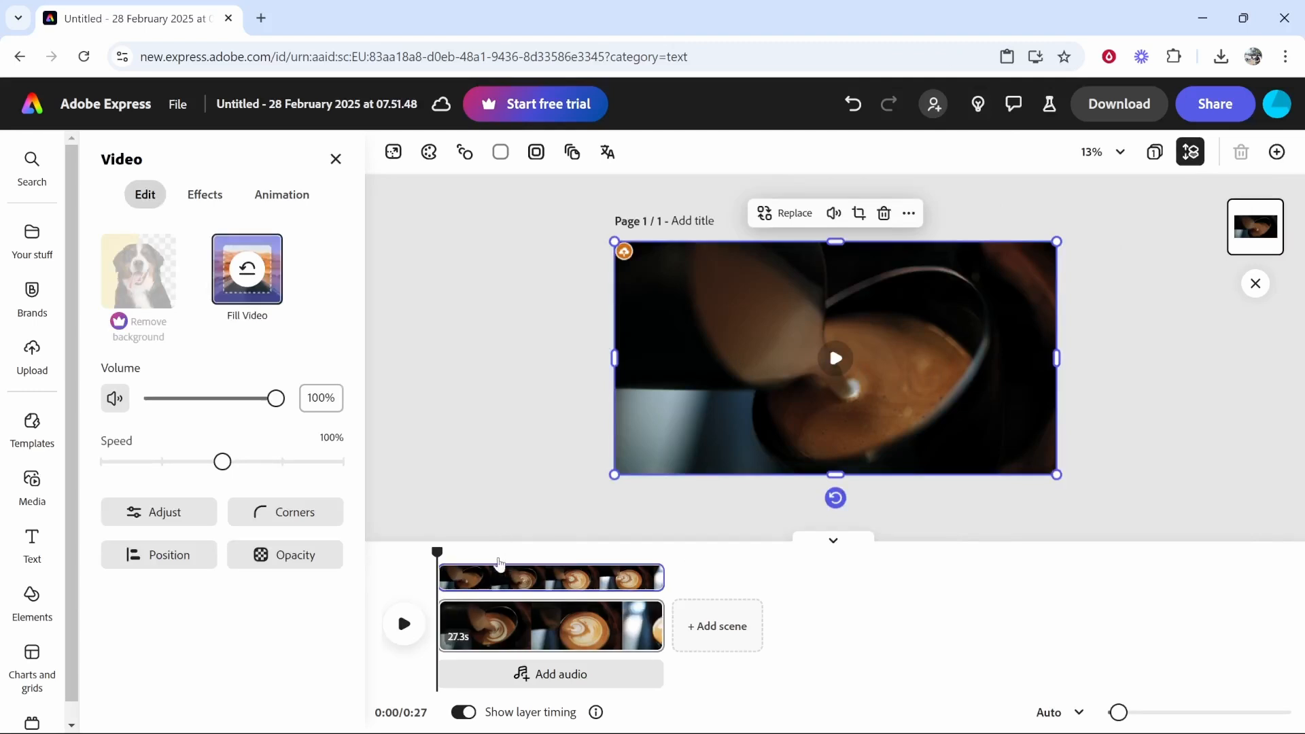
mouse_move(1175, 267)
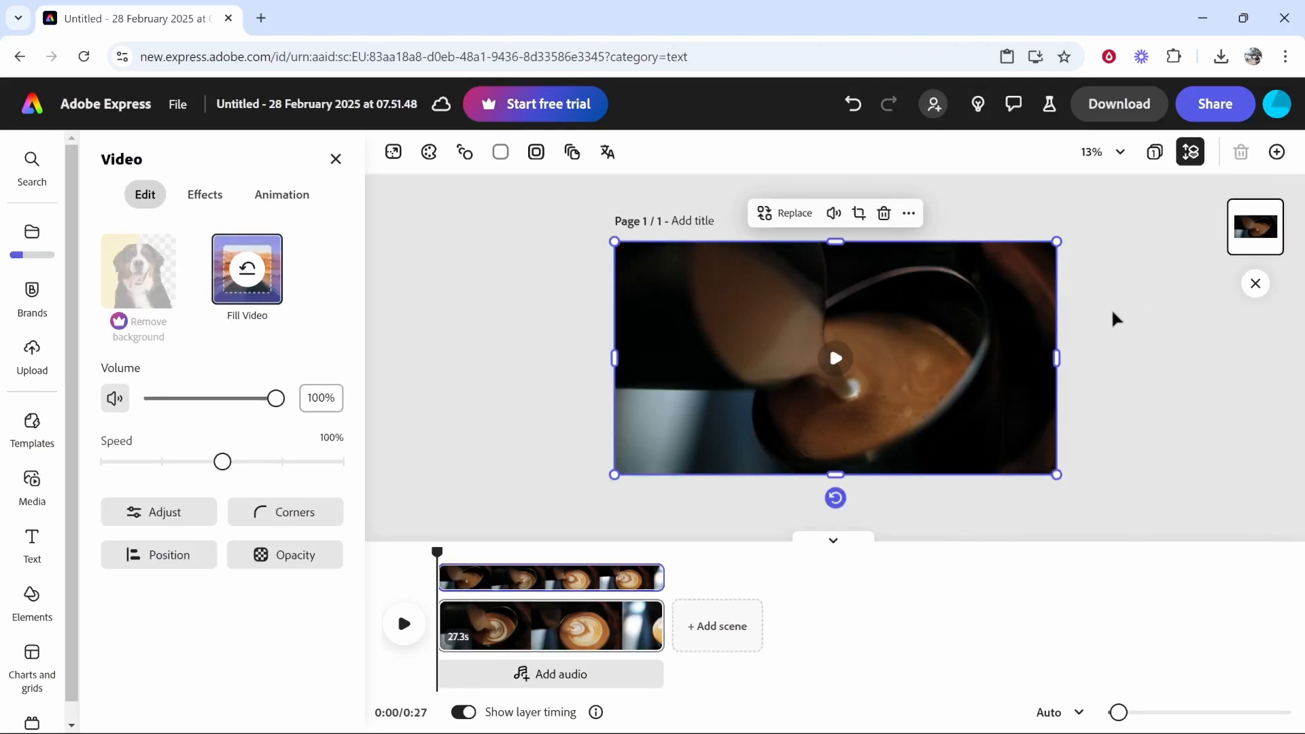
mouse_move(1237, 129)
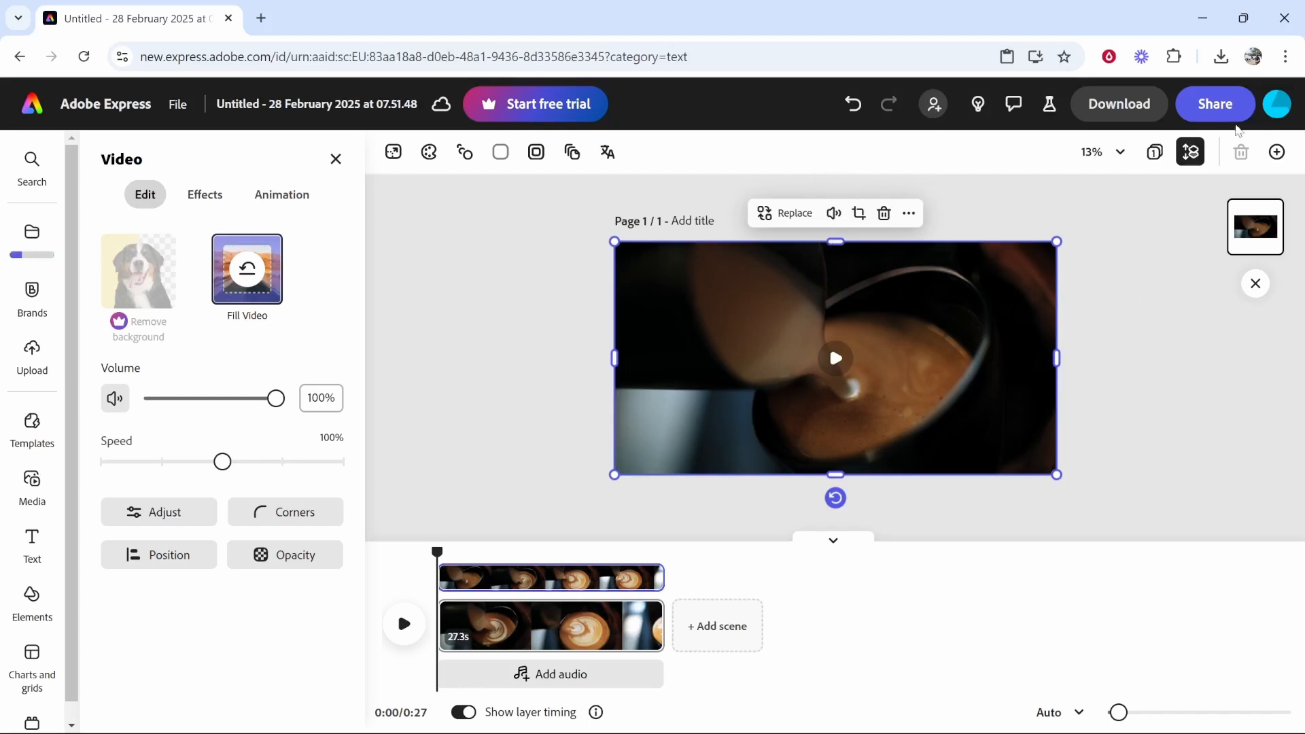
Step: Choose 4K MP4 in the Download panel, briefly trying 720p, then dismiss the panel
left_click(1119, 103)
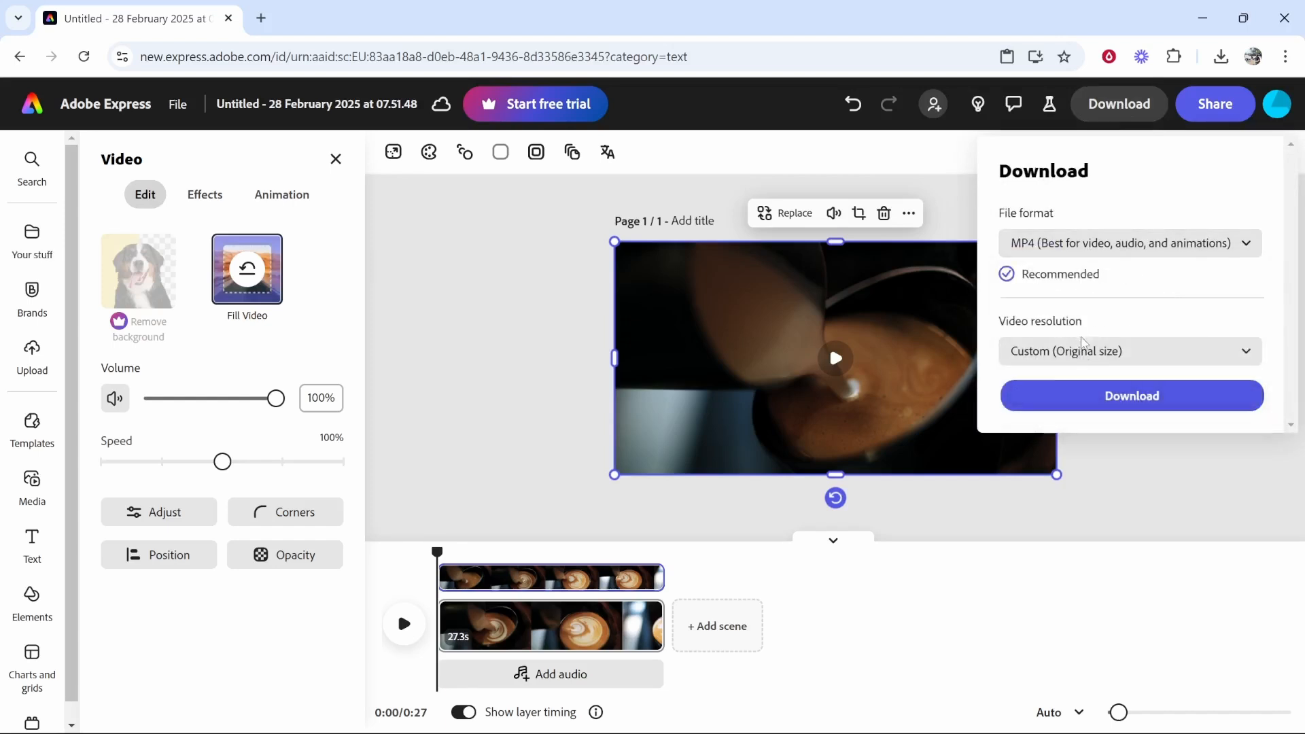
left_click(1130, 350)
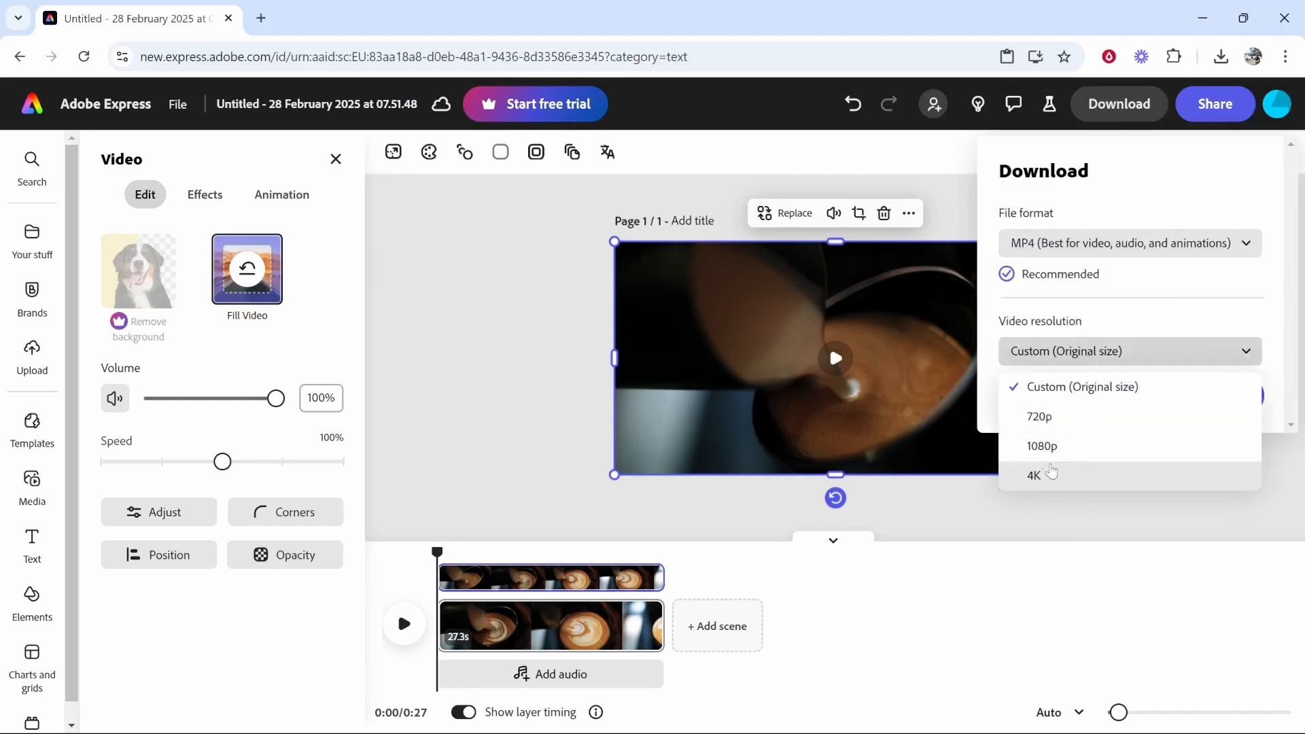
left_click(1034, 475)
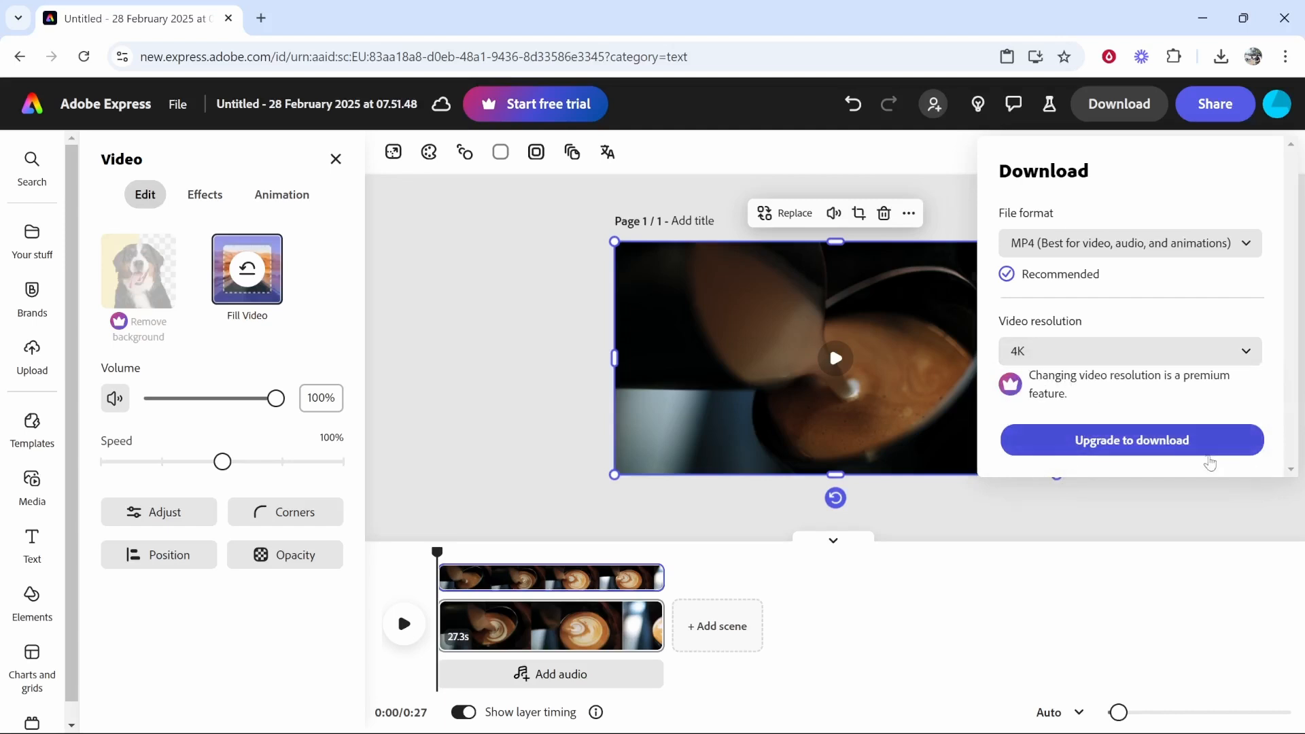
mouse_move(1109, 424)
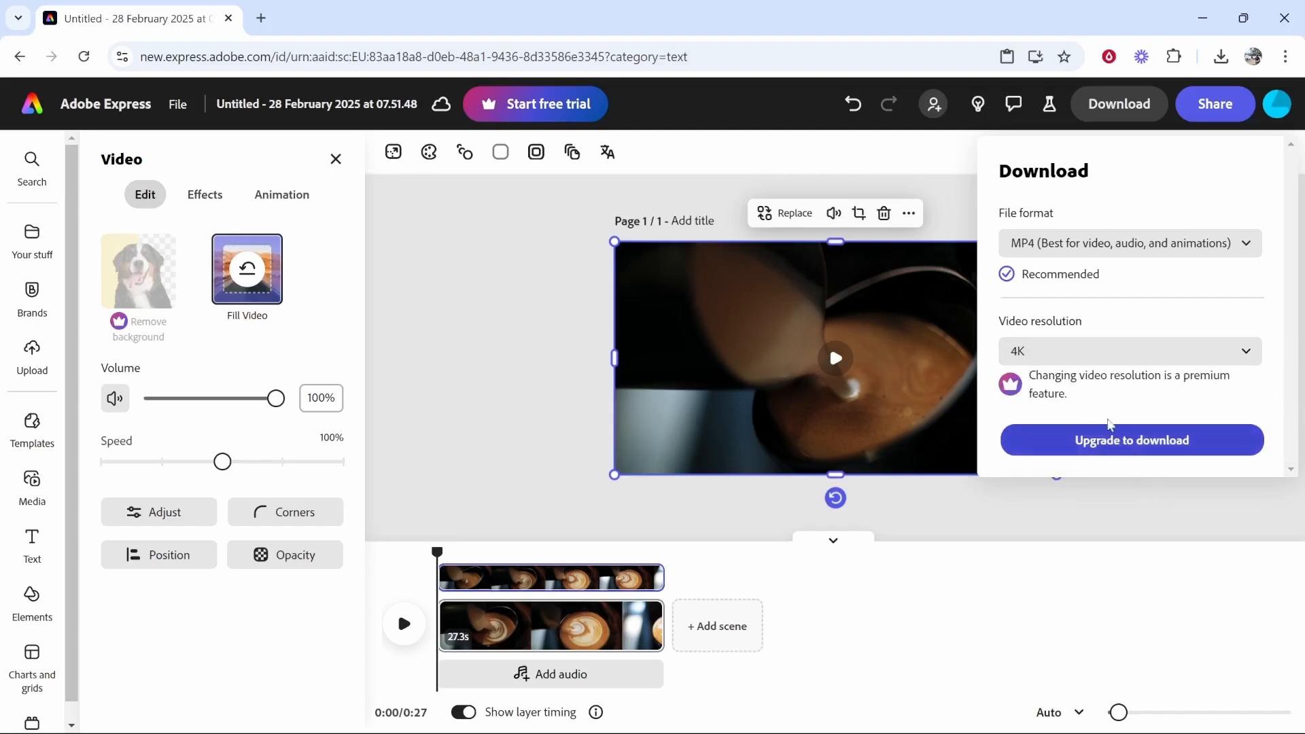
left_click(1131, 351)
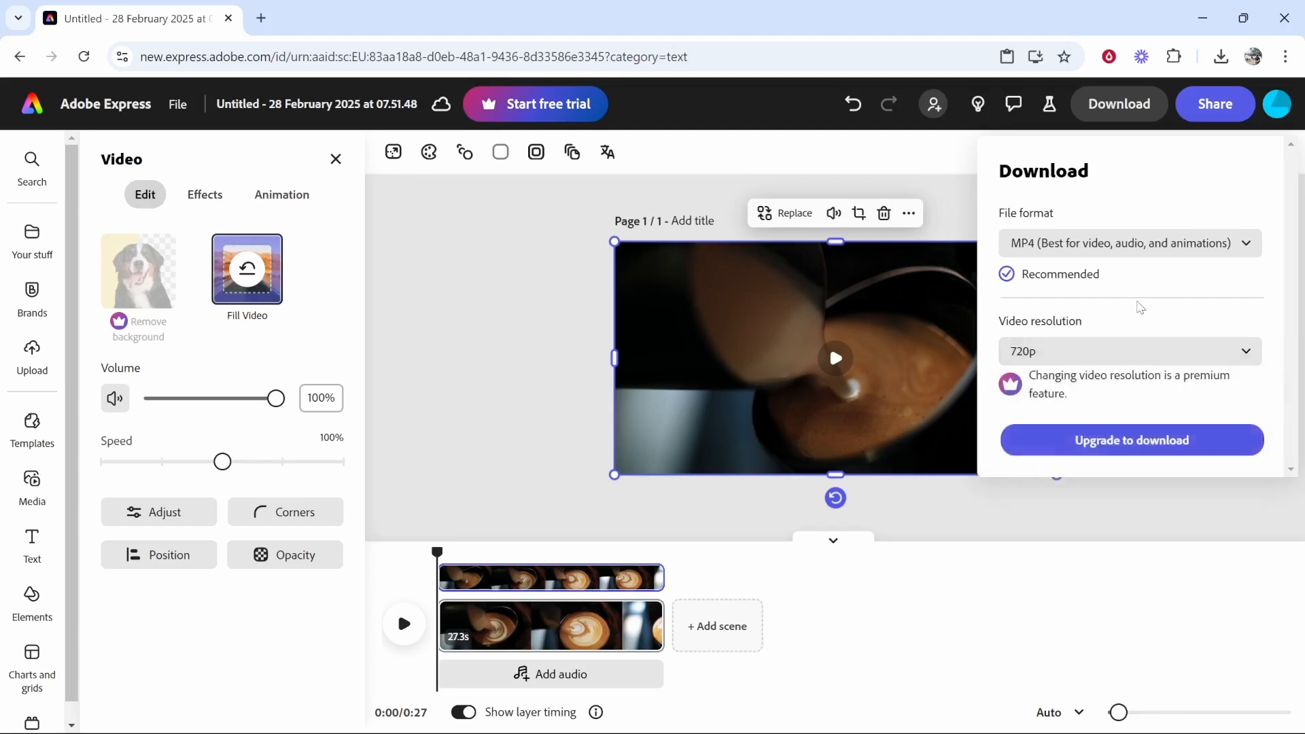
left_click(1131, 350)
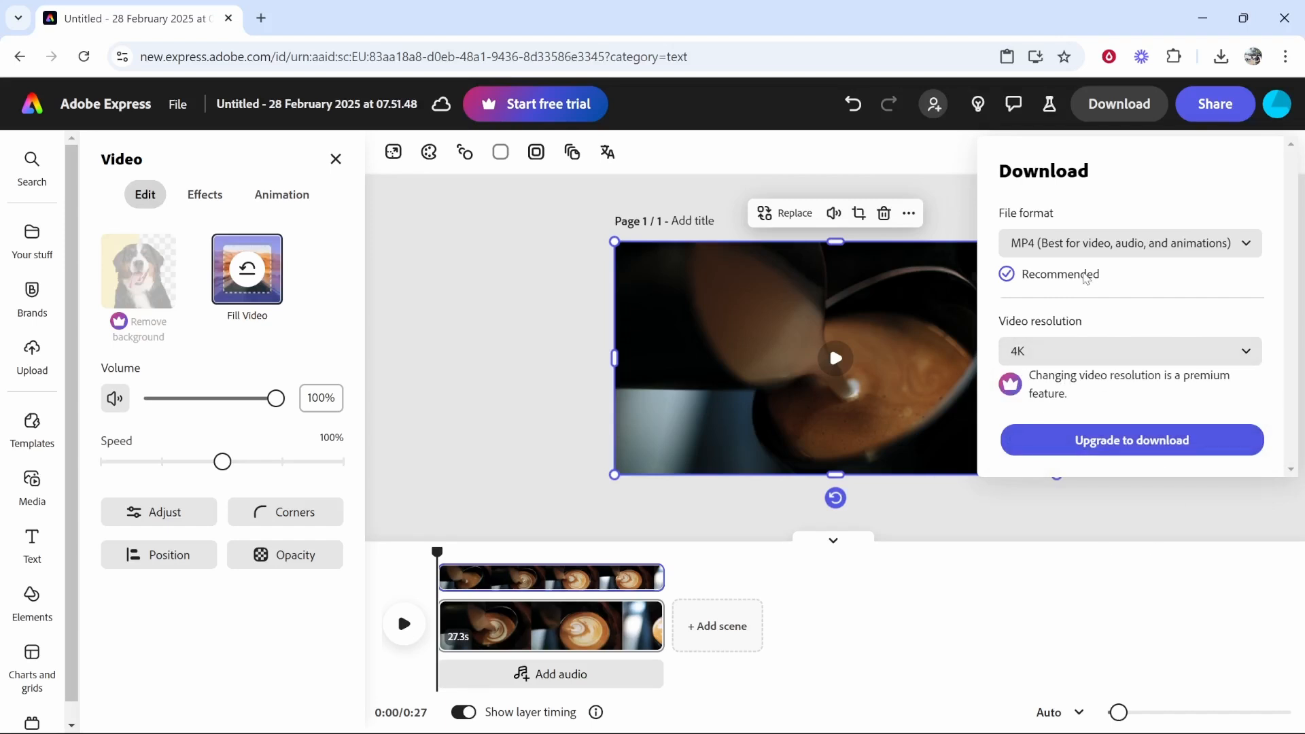
left_click(335, 158)
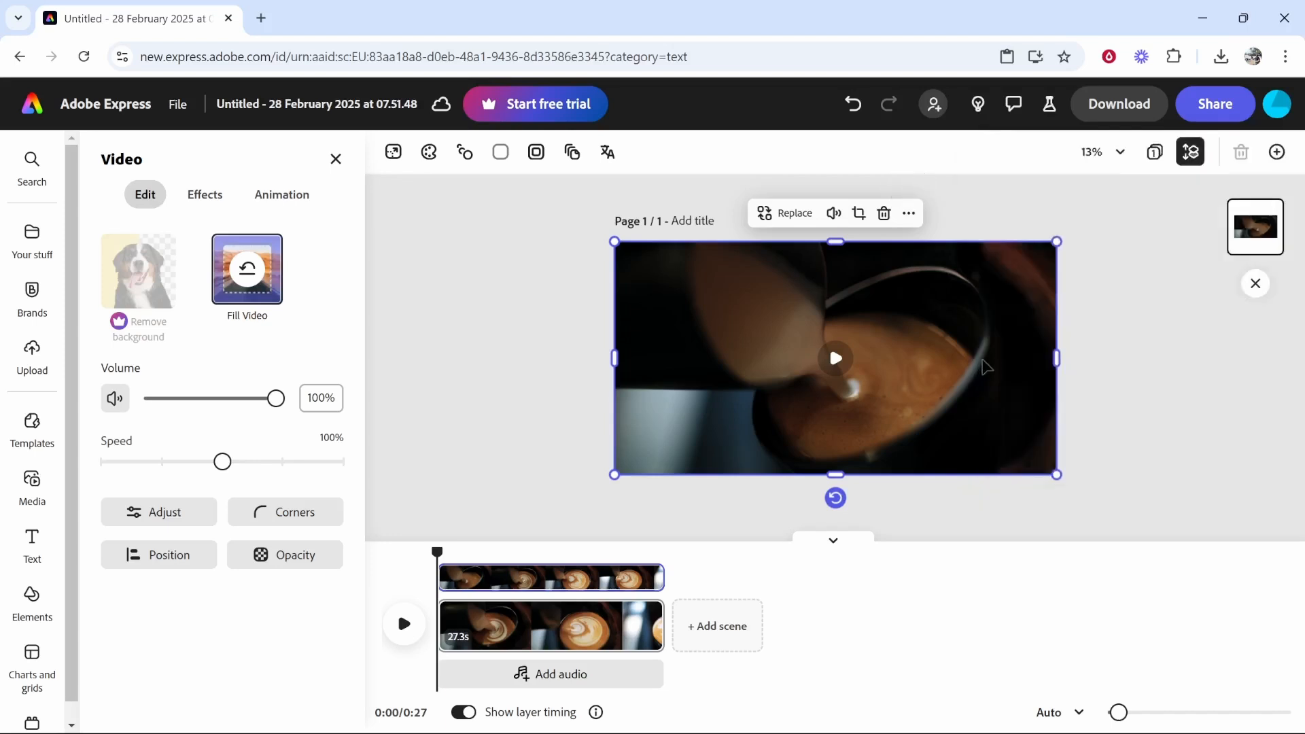